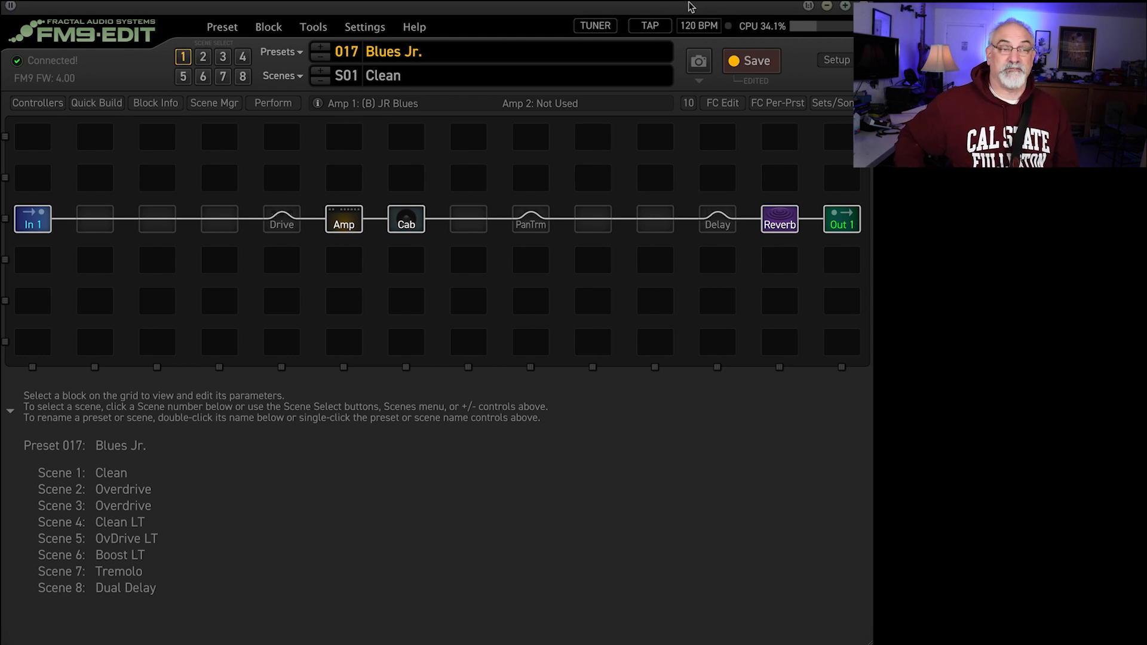
# Step: Select scene 5, OvDrive LT, in the Blues Jr. preset
pyautogui.click(242, 58)
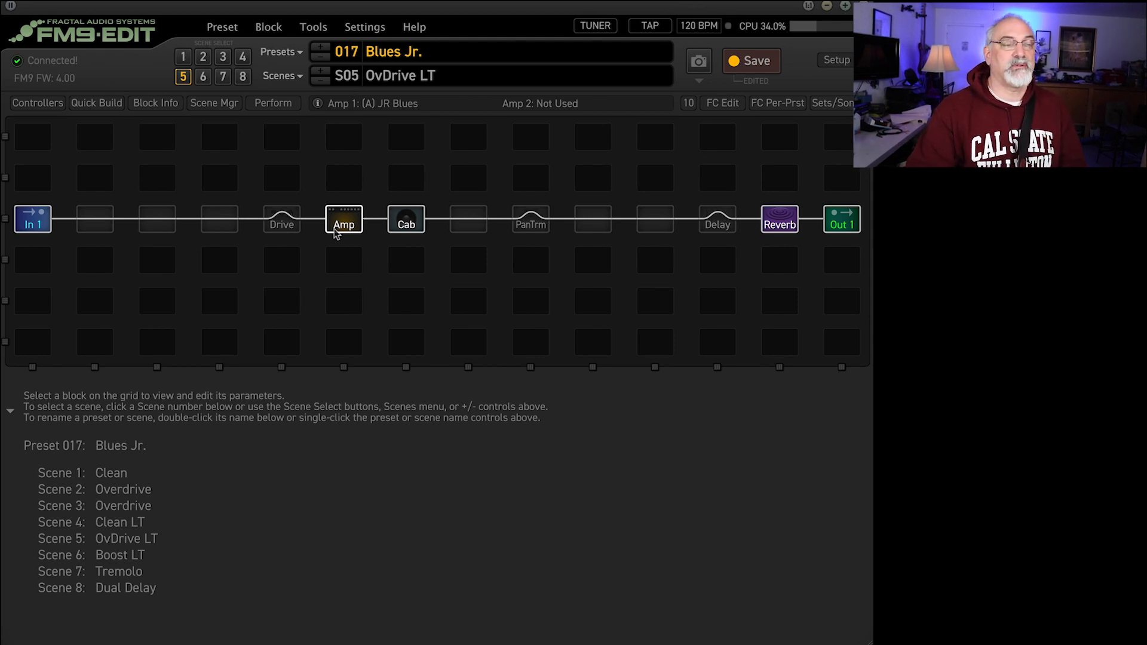
# Step: Set the JR Blues amp's channel B power tube type to EL84 Mullard
pyautogui.click(343, 218)
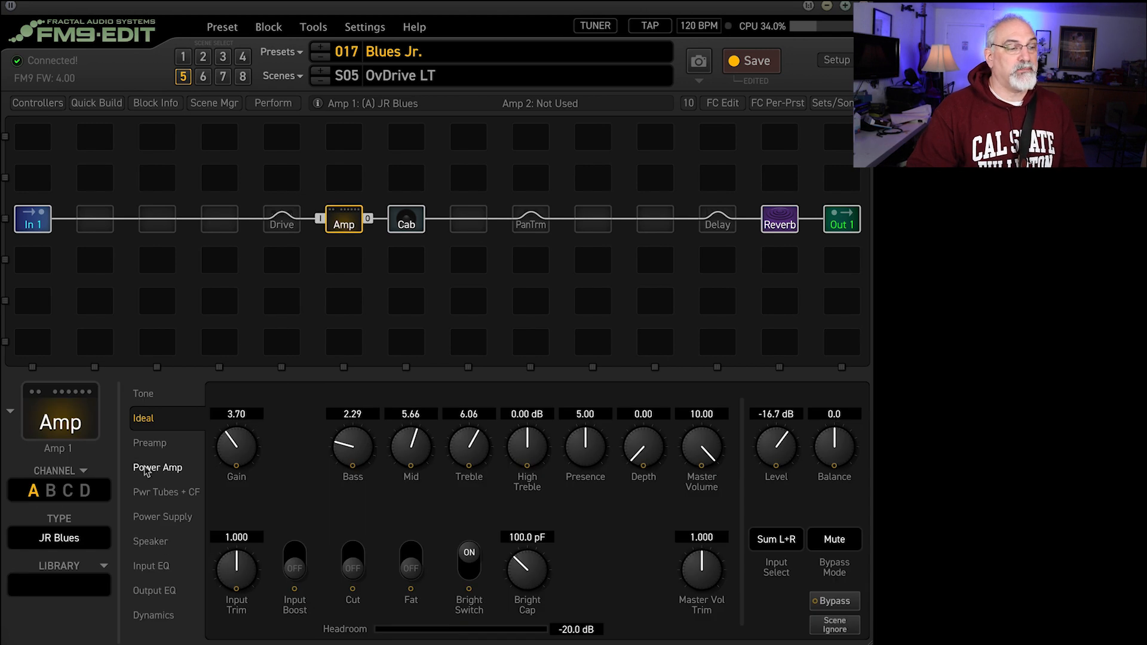
pyautogui.click(166, 492)
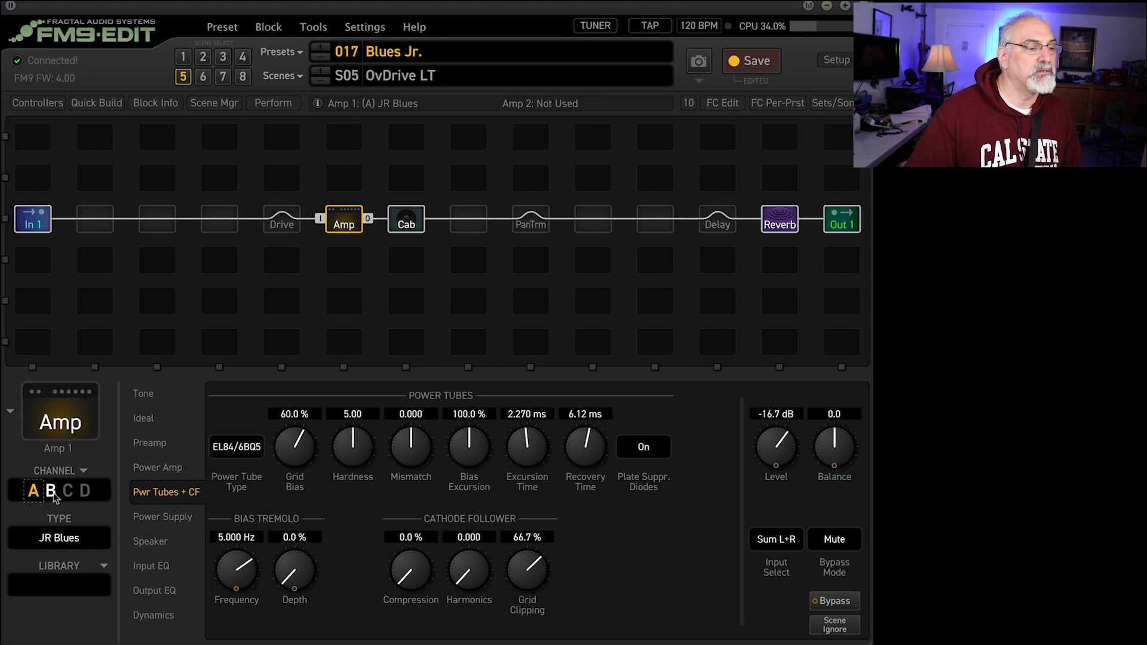
pyautogui.click(50, 489)
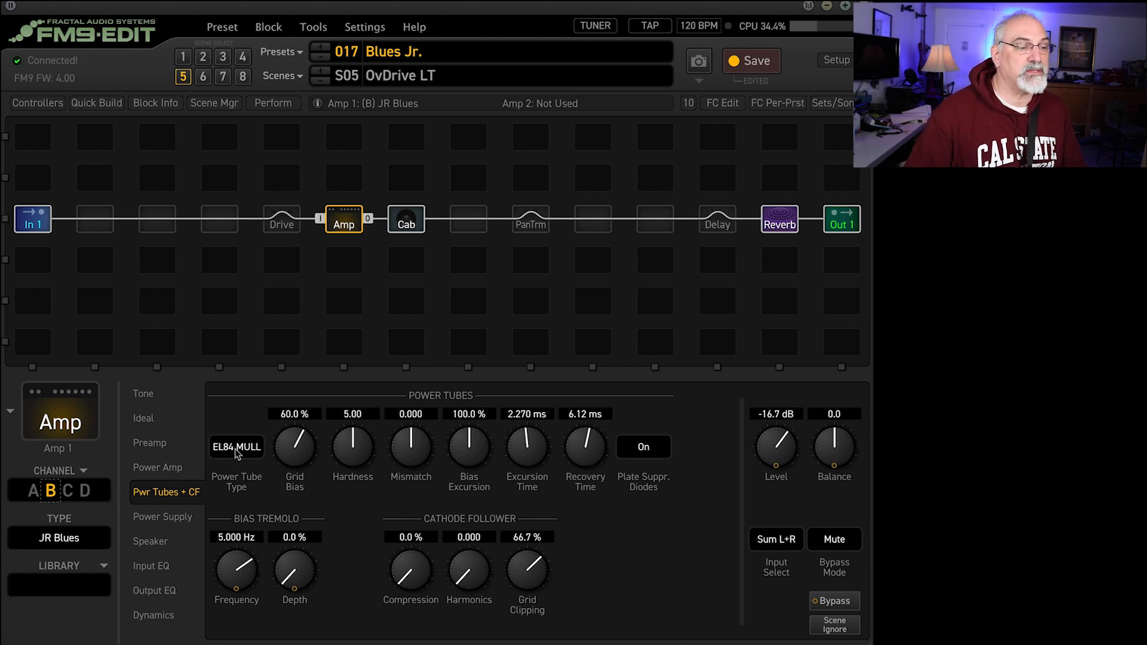
pyautogui.click(237, 447)
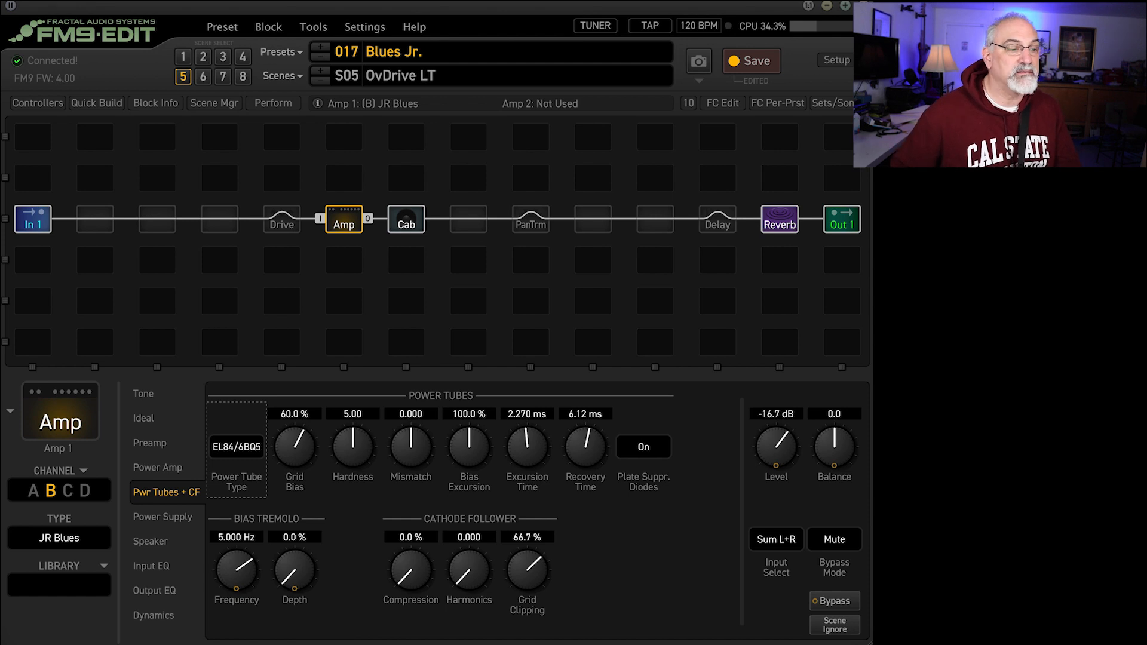
pyautogui.click(237, 447)
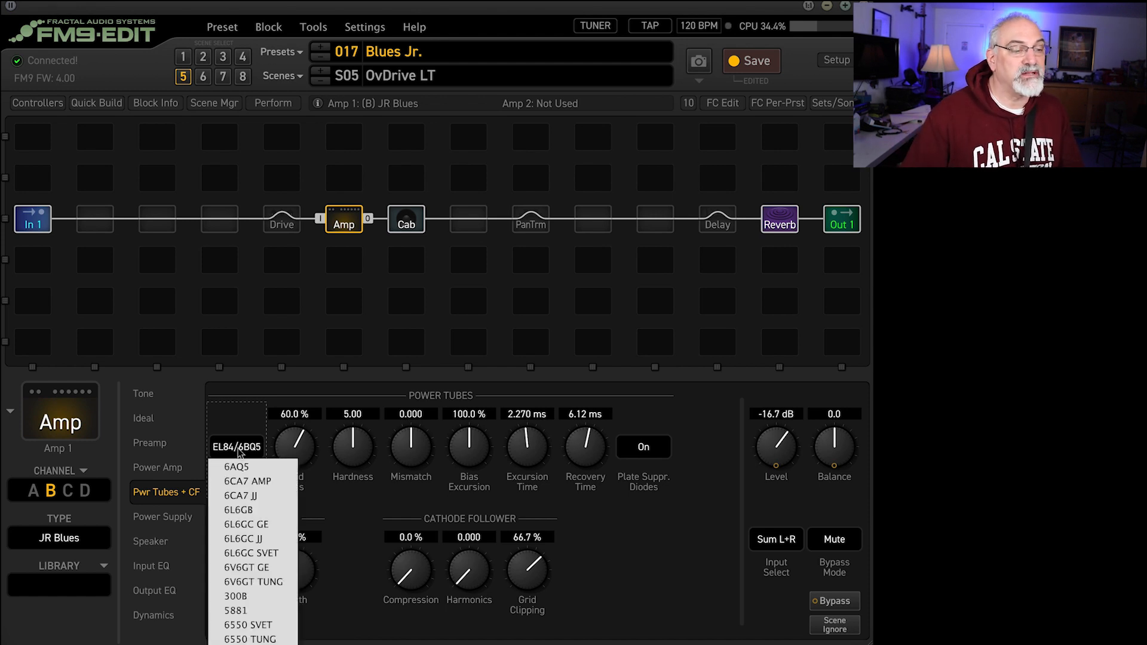
pyautogui.click(236, 447)
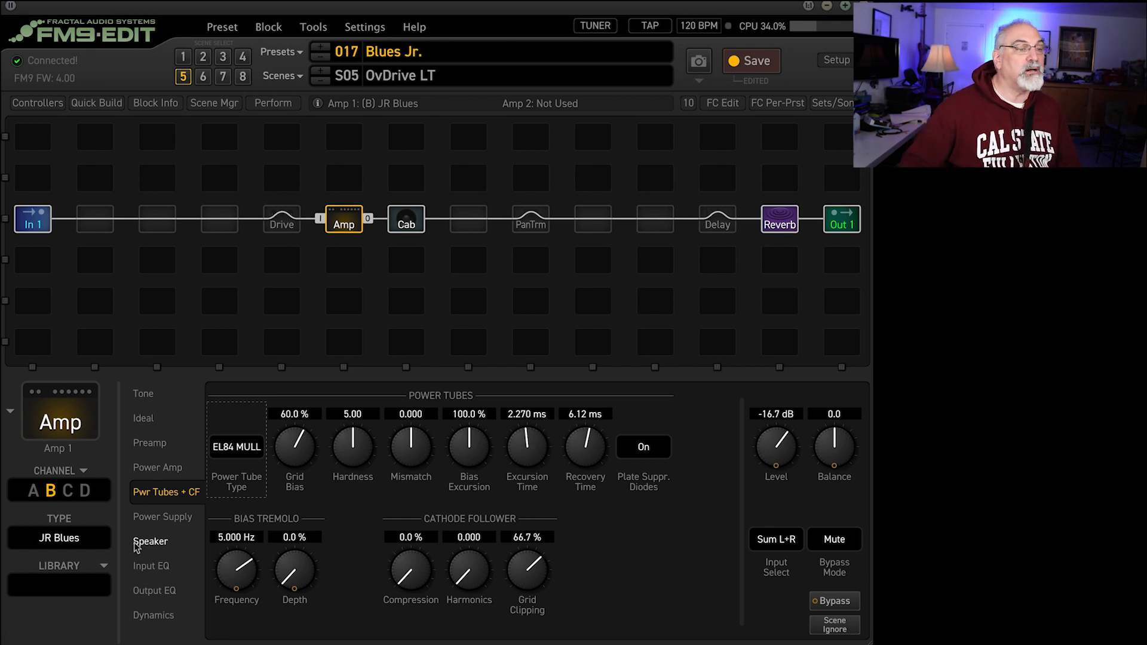
# Step: Set channel A's power tube type to EL84 Mullard as well
pyautogui.click(33, 491)
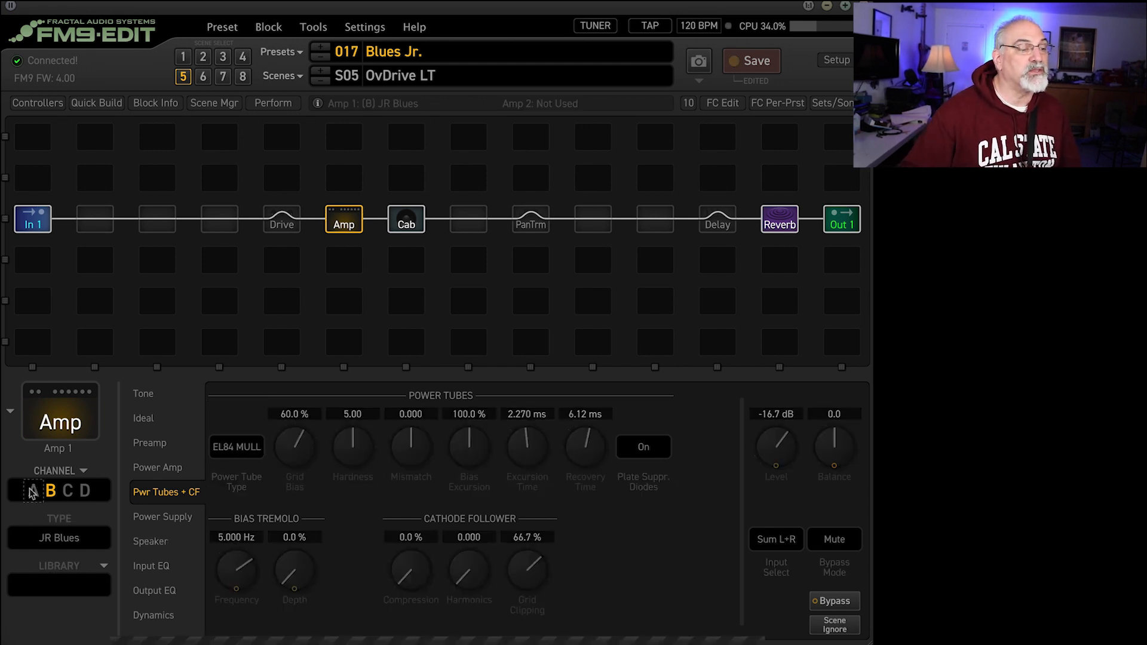
pyautogui.click(30, 490)
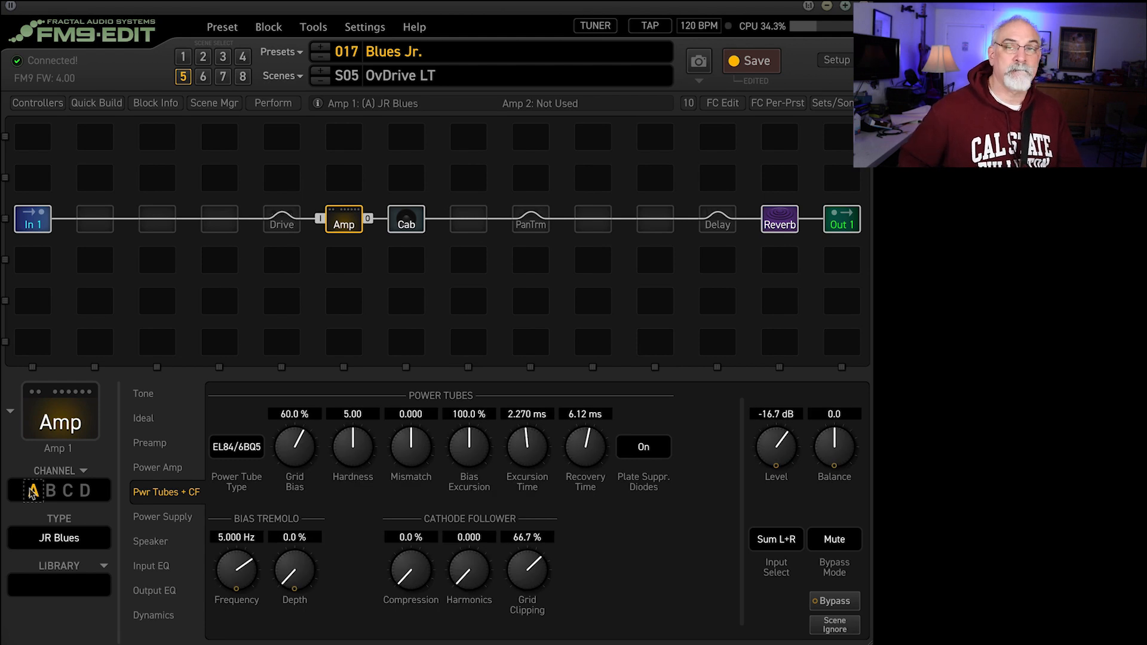
pyautogui.moveTo(156, 467)
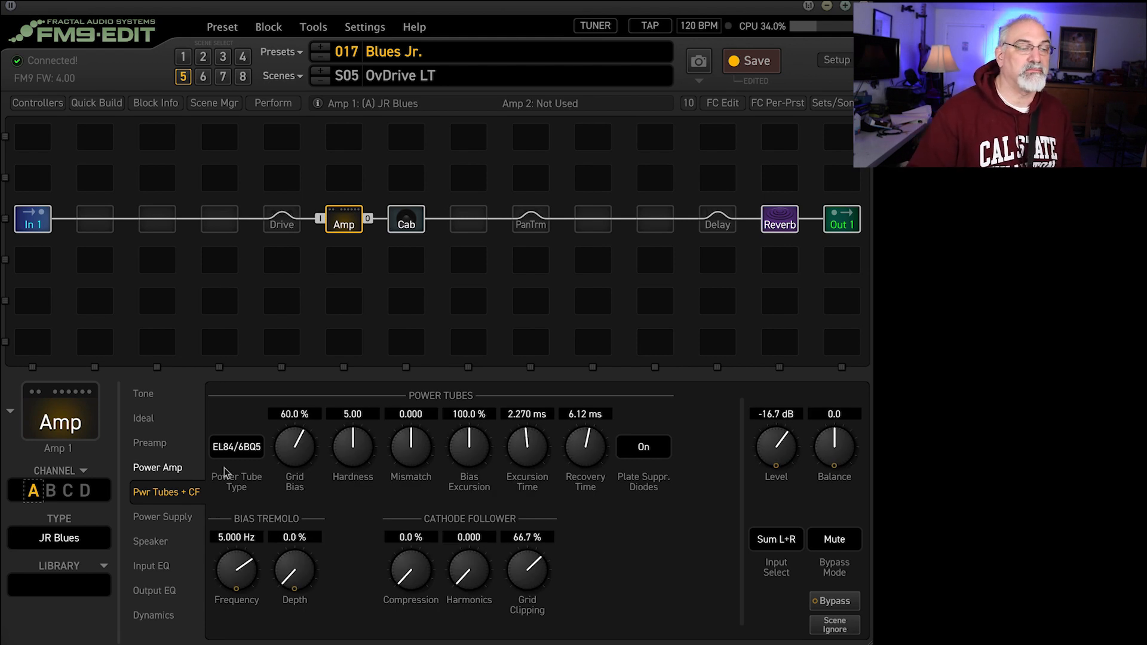
pyautogui.click(237, 447)
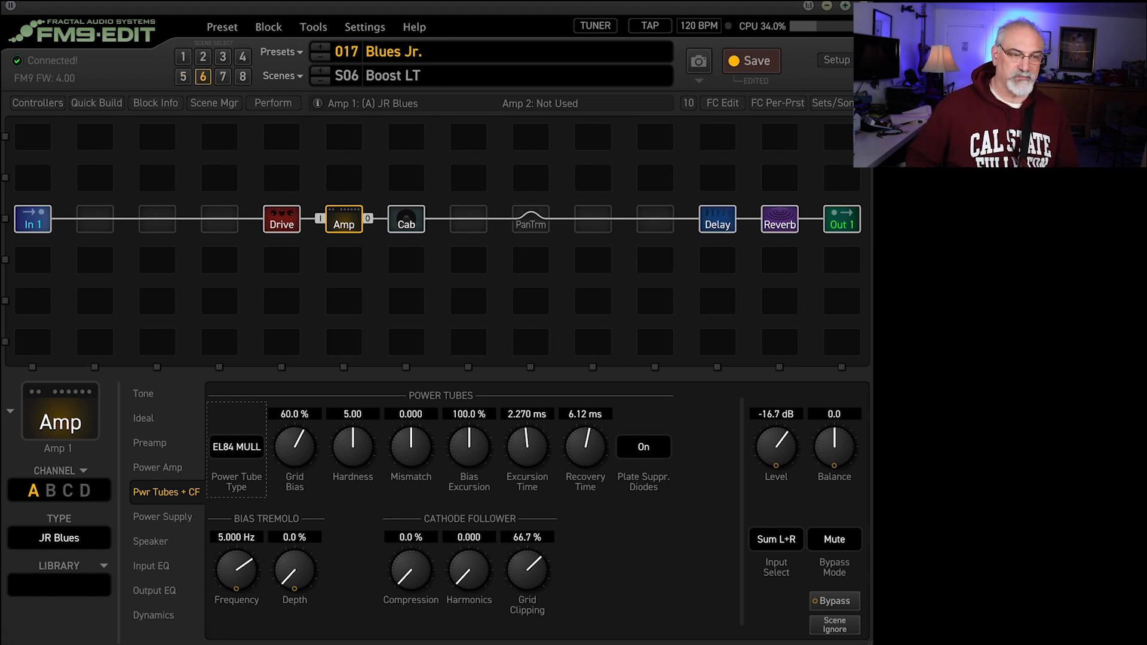
pyautogui.moveTo(304, 245)
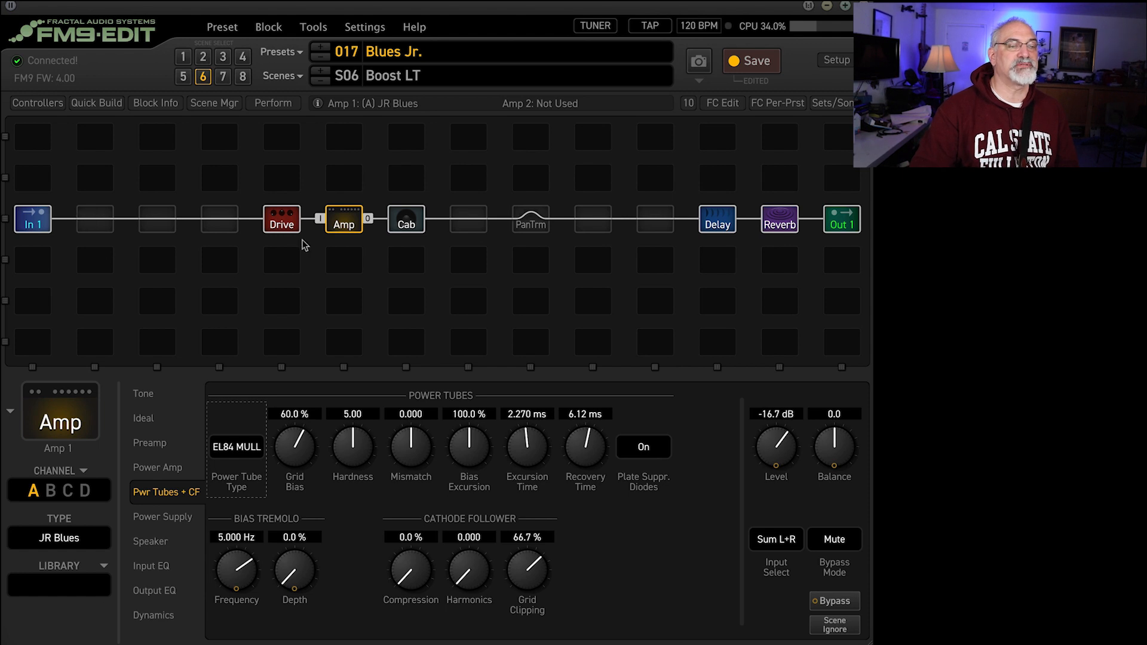
# Step: Toggle the Drive block's bypass, then return to scene 1 Clean and reselect the Amp
pyautogui.click(280, 218)
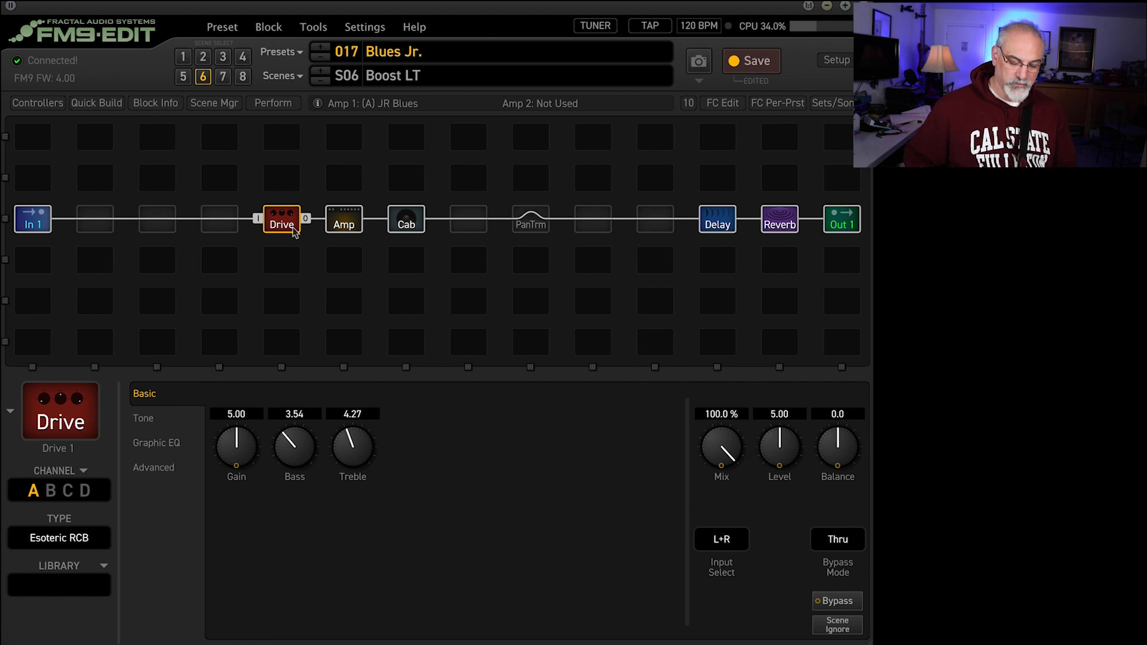
pyautogui.click(837, 600)
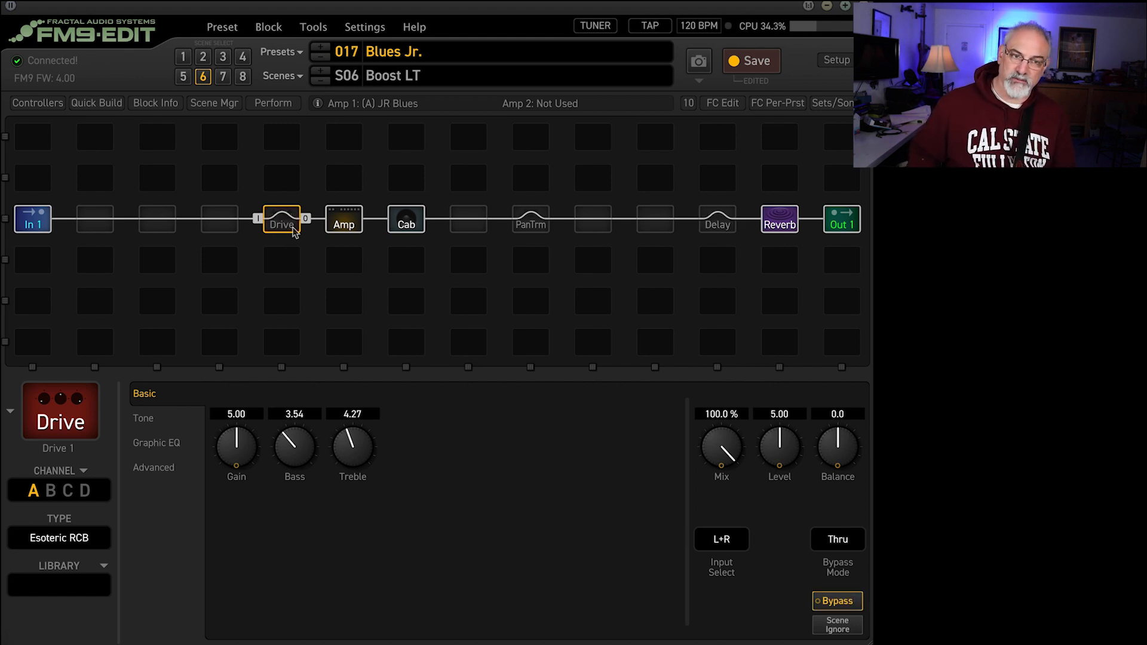
pyautogui.click(183, 76)
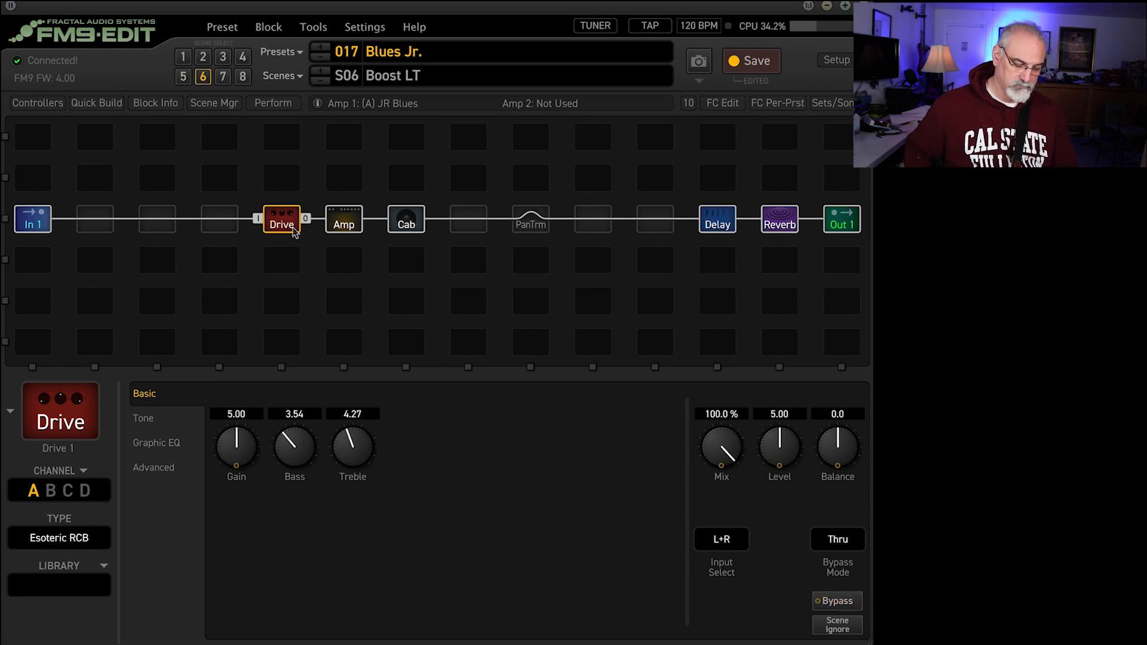
pyautogui.click(183, 76)
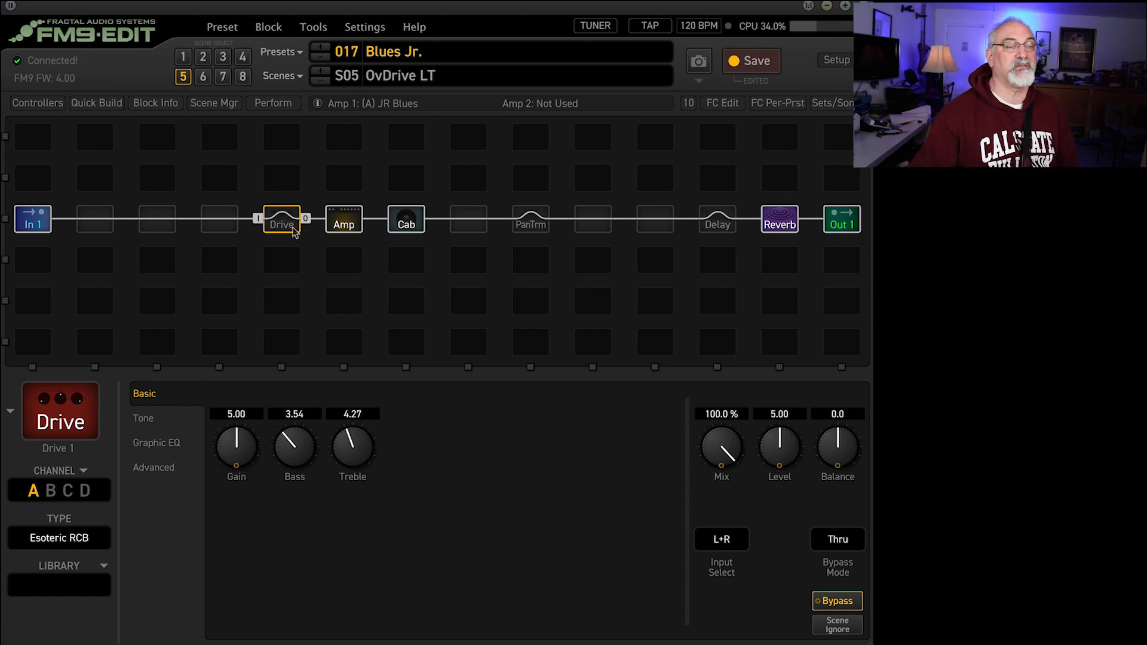
pyautogui.click(342, 219)
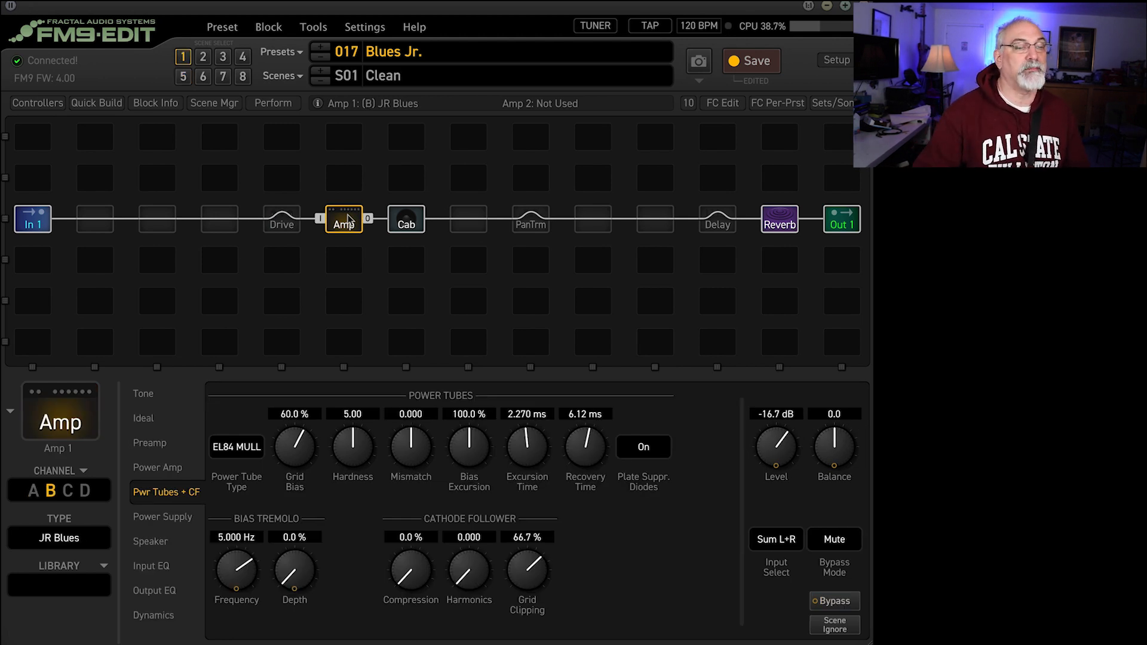
# Step: Select the Cab block to show the Jr Blues 57 A and 121 A IRs
pyautogui.click(405, 219)
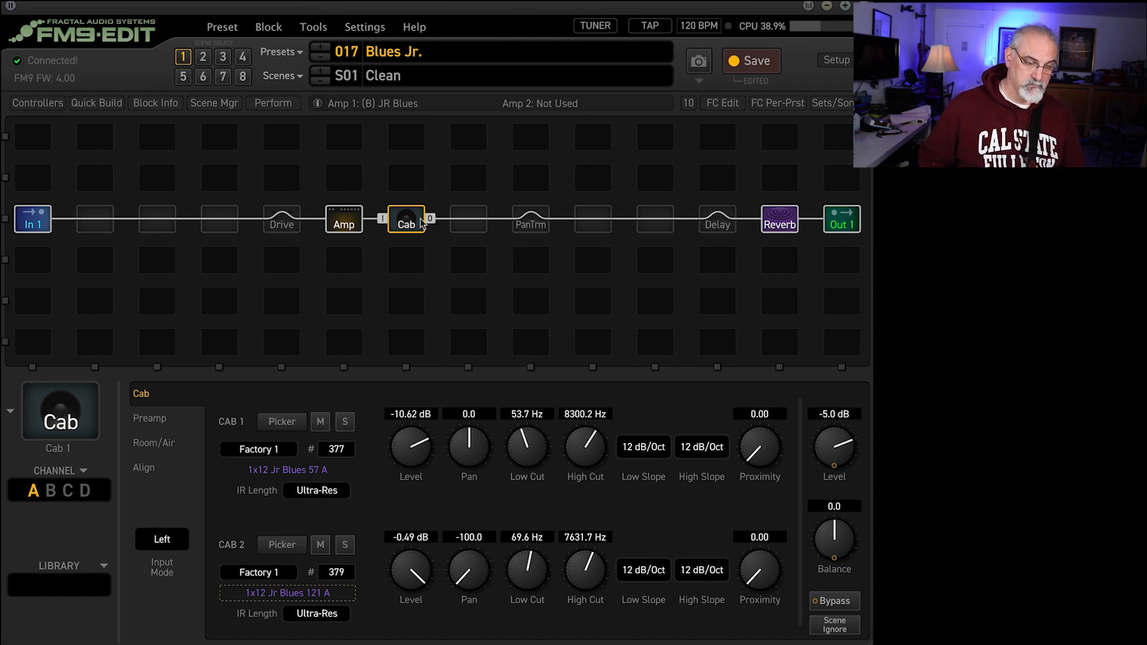
# Step: Audition scenes 2, 5, 2, 3, 6, 1, 4, 5, 3 and 6, comparing cab IRs
pyautogui.click(202, 56)
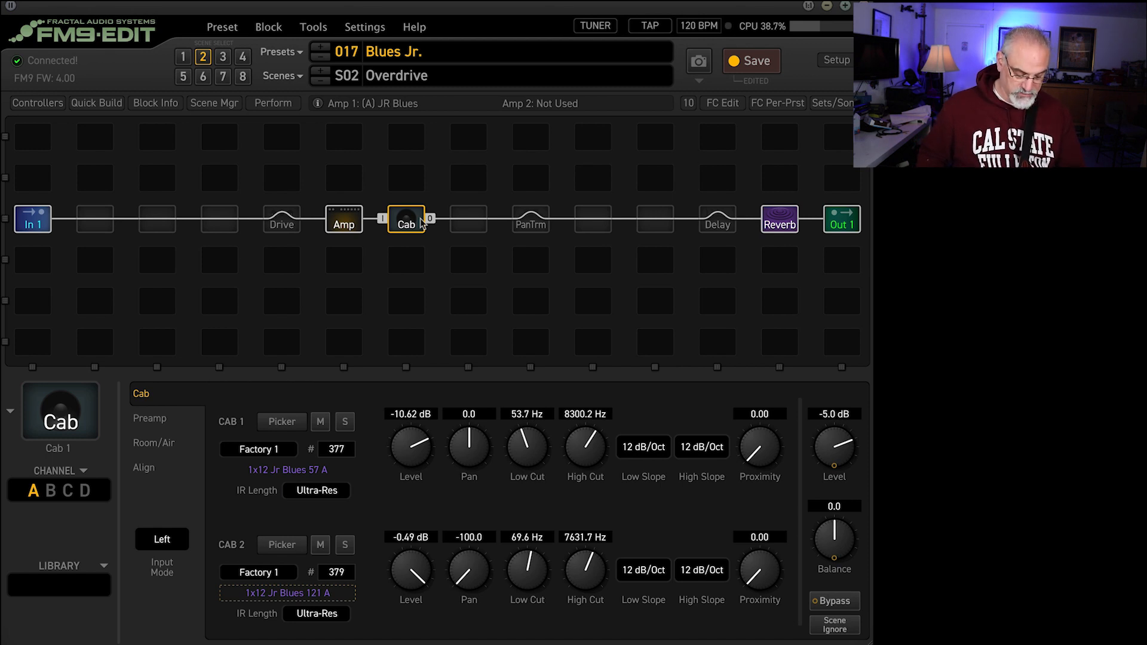
pyautogui.click(183, 76)
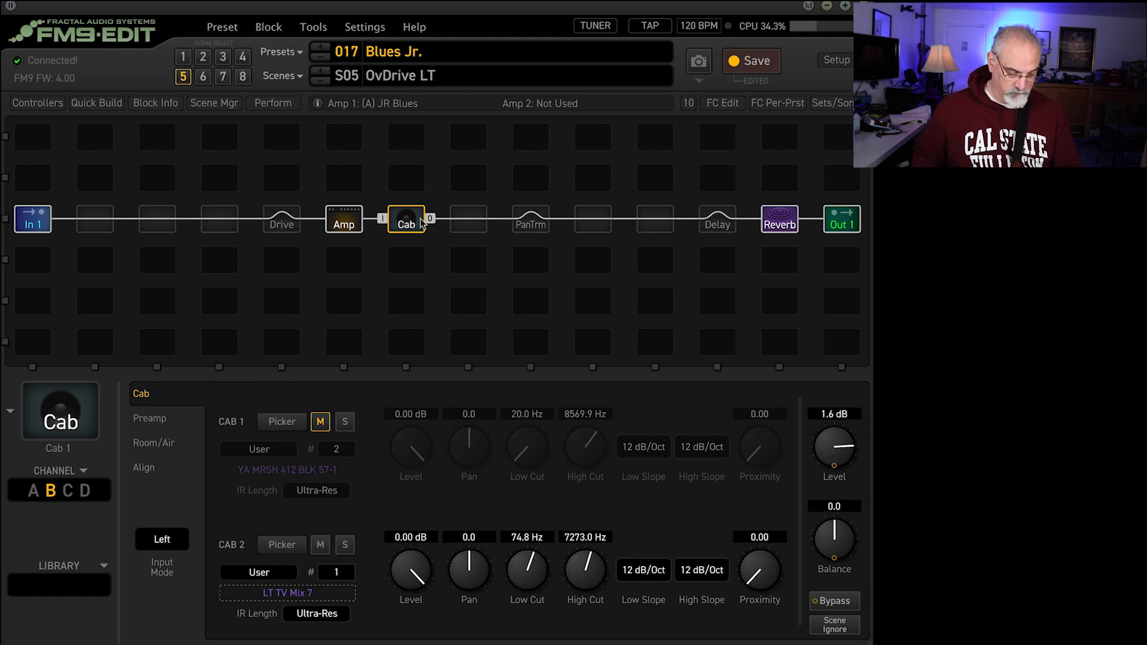
pyautogui.click(202, 56)
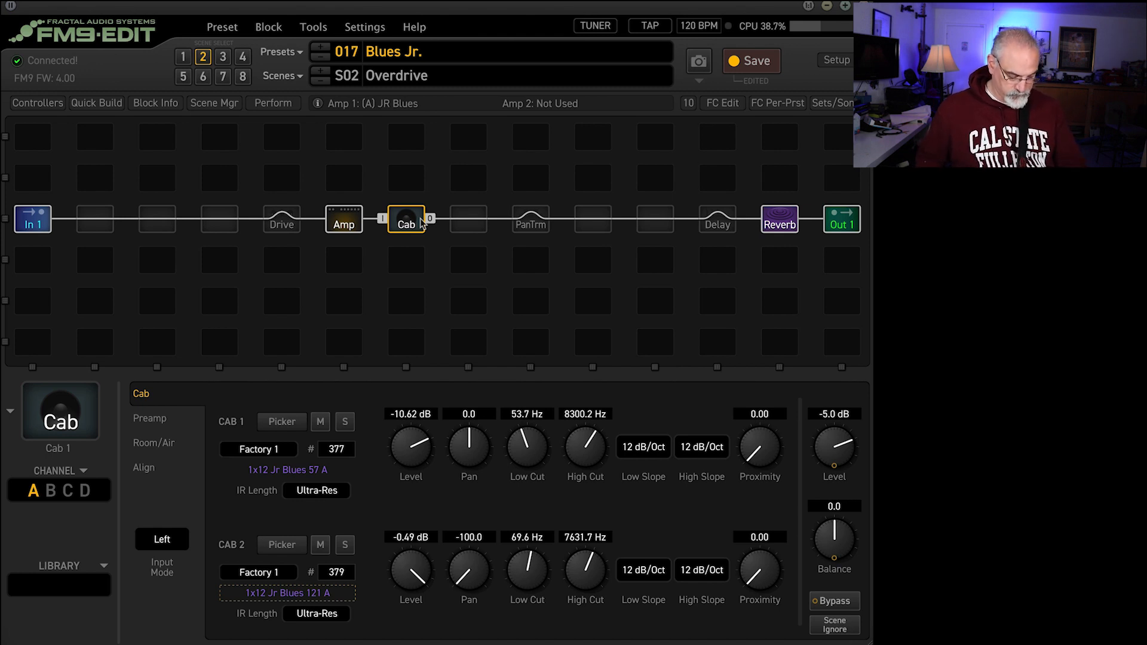
pyautogui.click(183, 57)
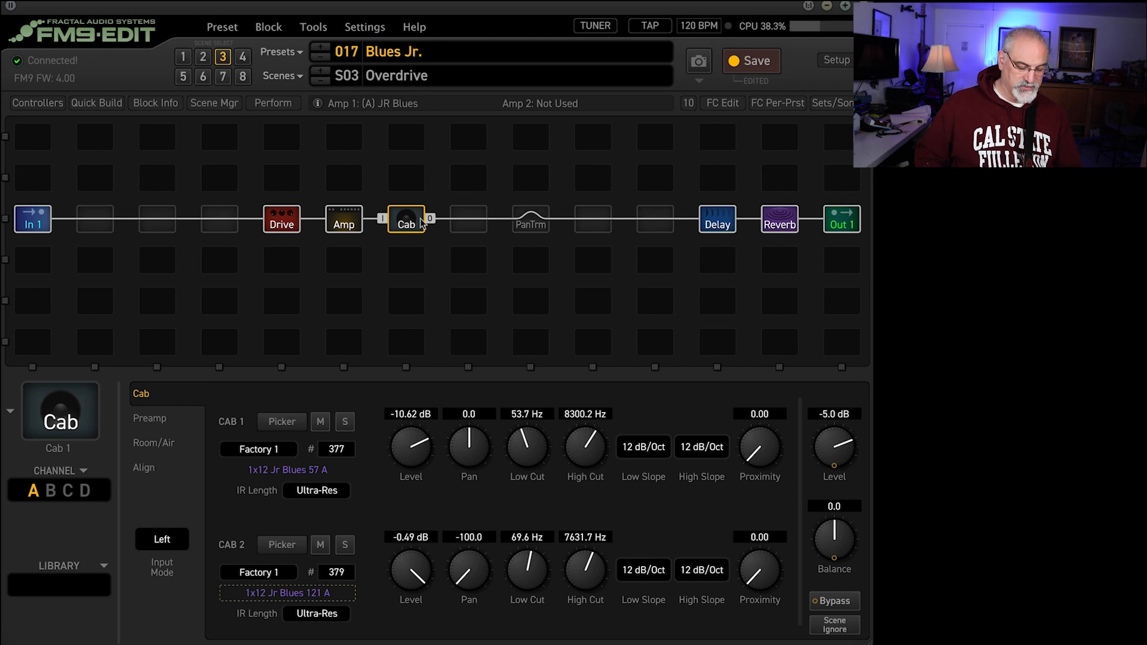
pyautogui.click(202, 76)
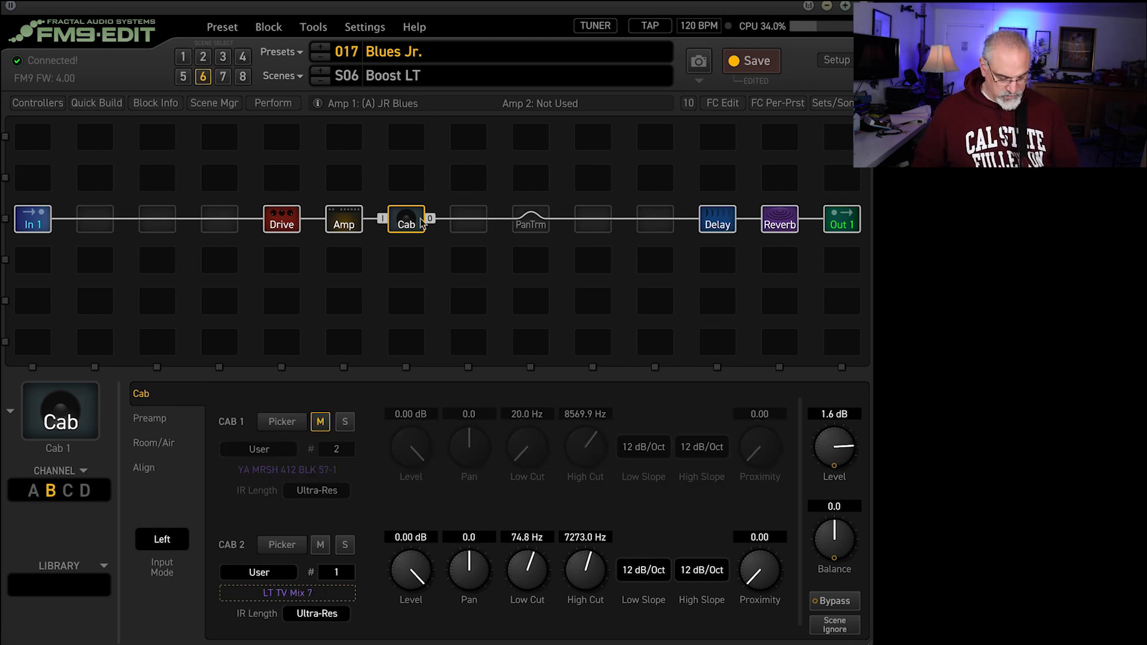
pyautogui.click(182, 56)
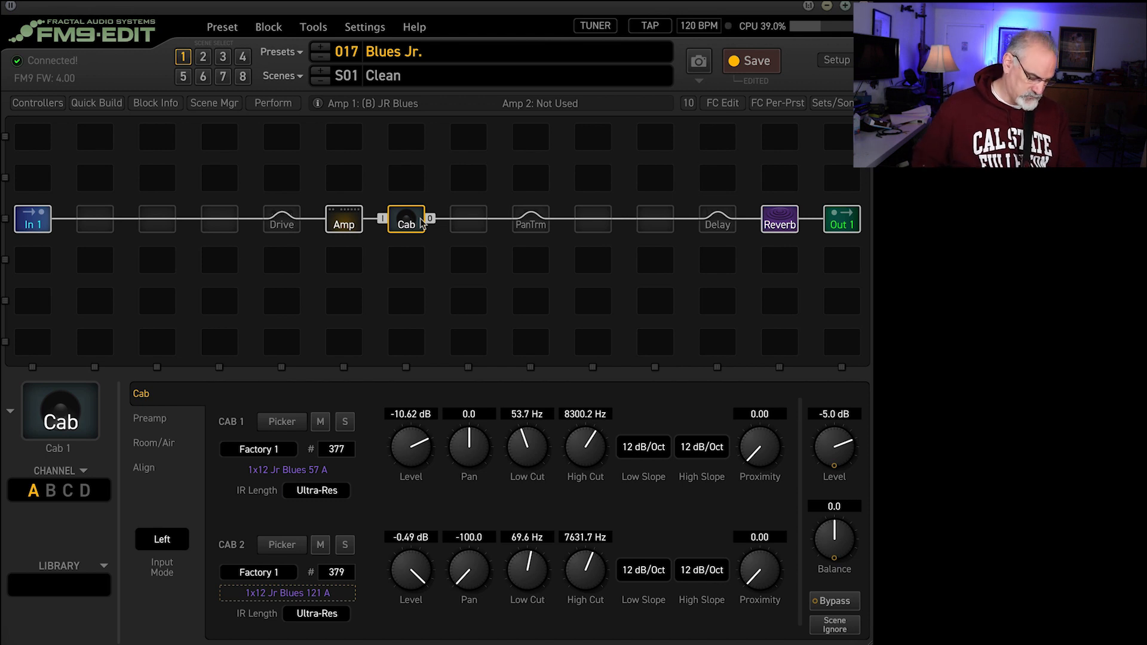
pyautogui.click(242, 57)
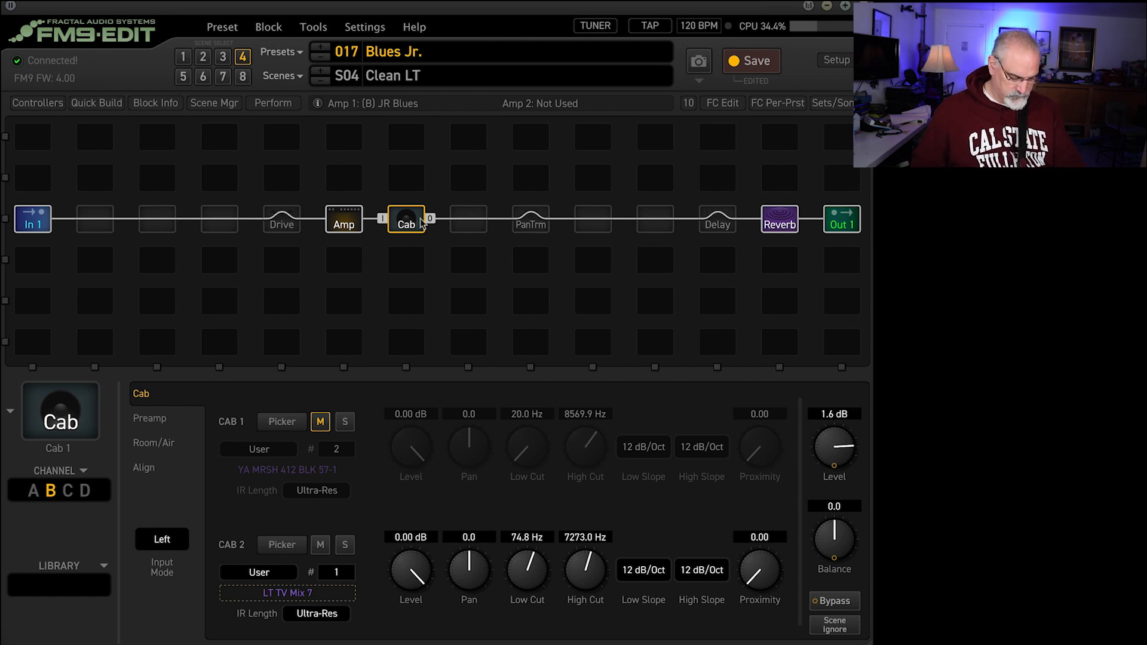
pyautogui.click(202, 56)
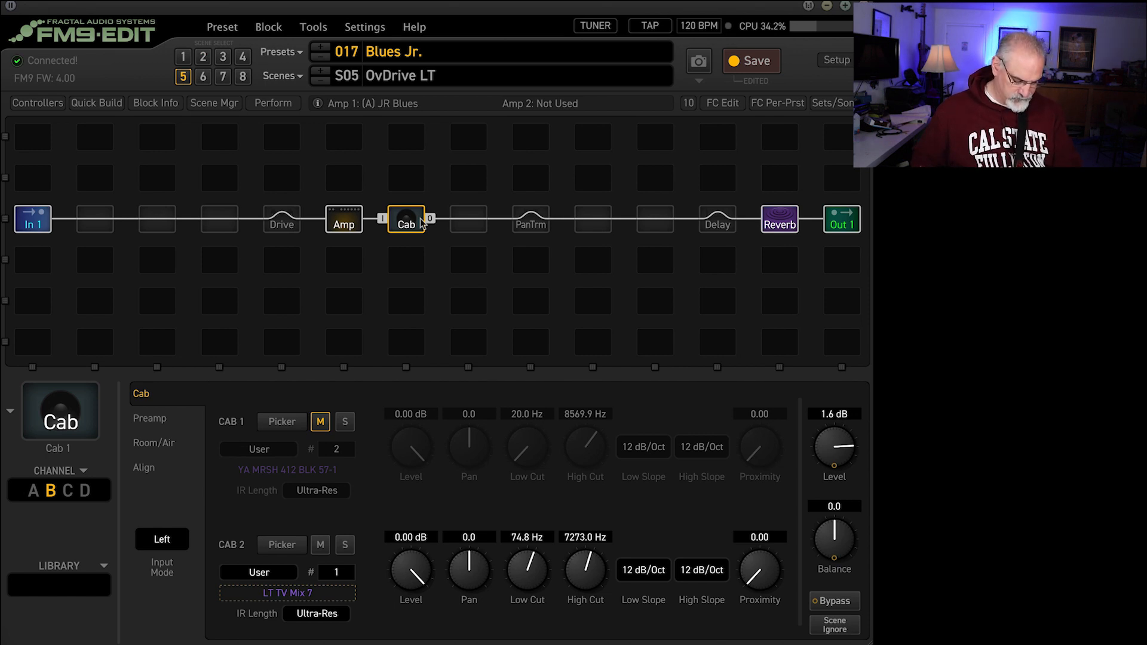
pyautogui.click(222, 56)
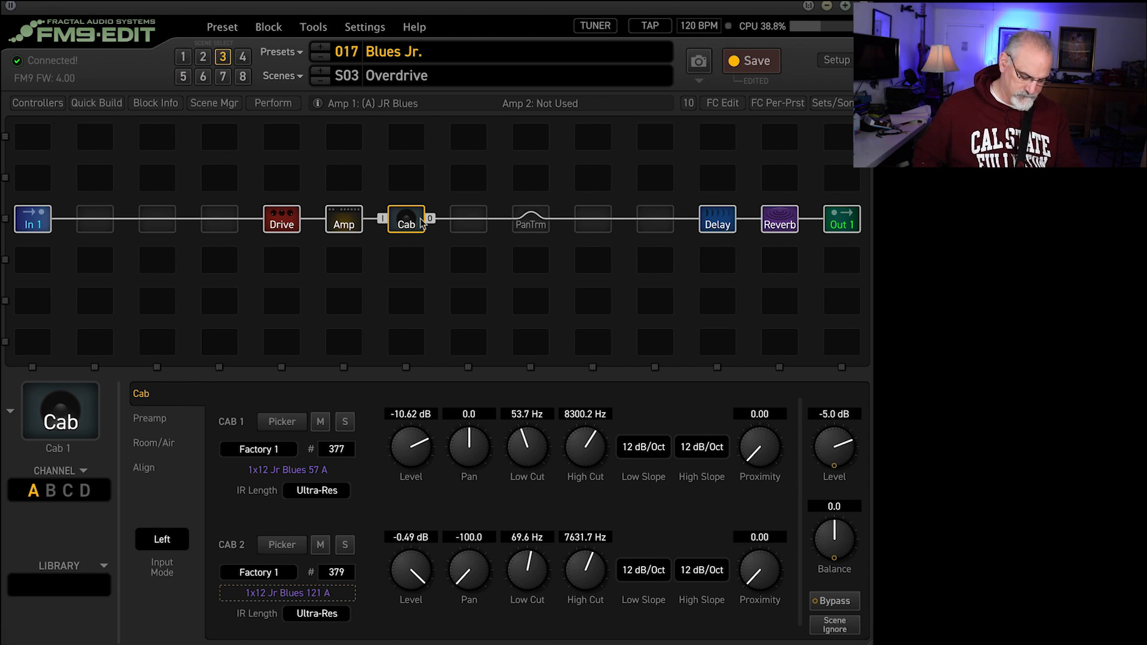
pyautogui.click(203, 76)
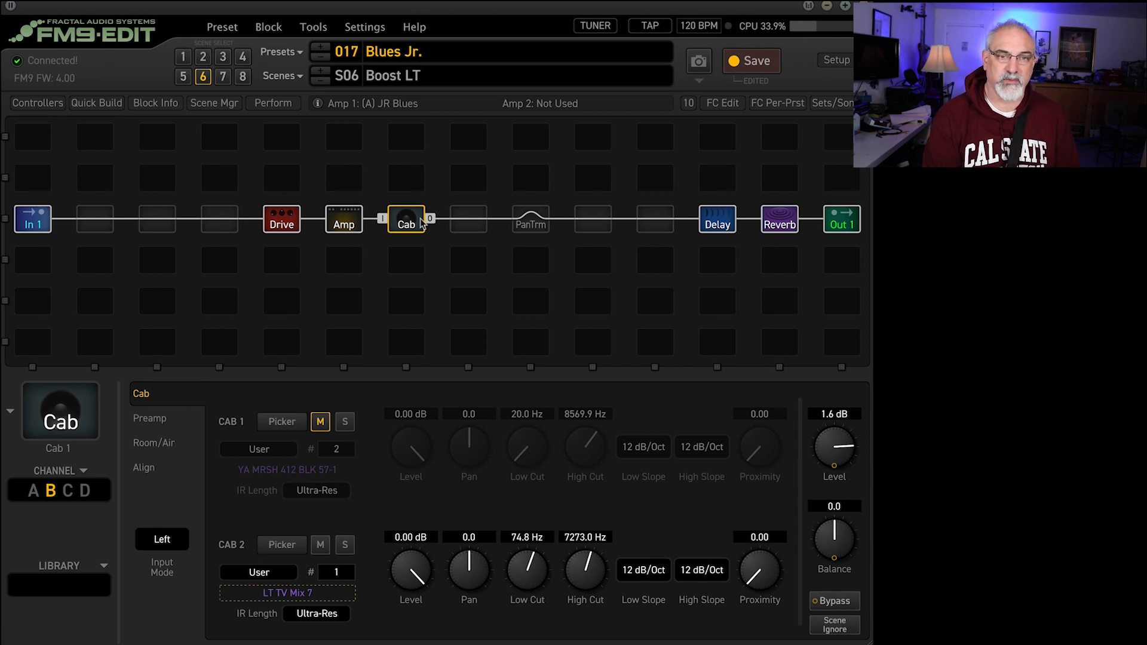
# Step: Audition Tremolo (scene 7) and Dual Delay (scene 8), then open the Worn Tape delay settings
pyautogui.click(222, 76)
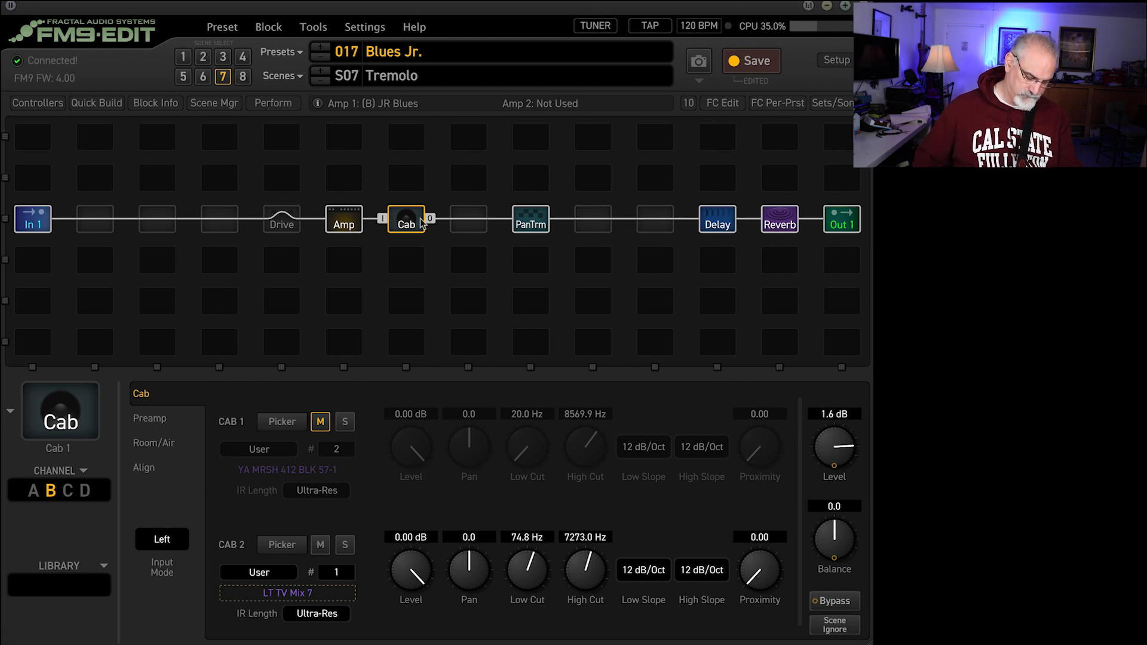
pyautogui.click(242, 76)
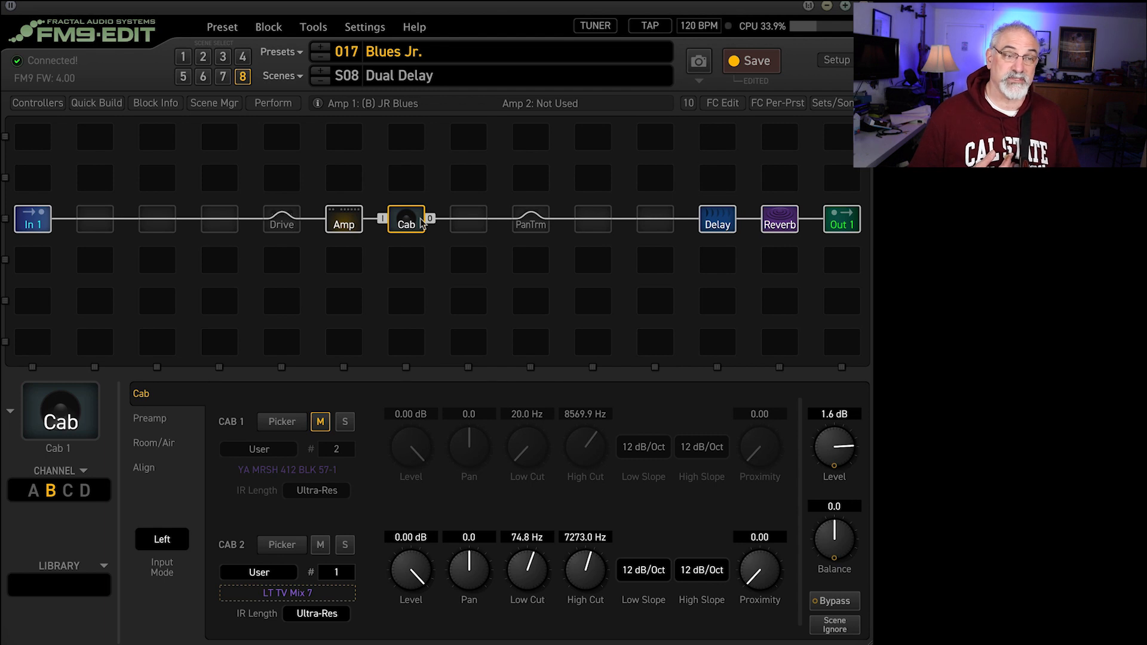
pyautogui.moveTo(486, 210)
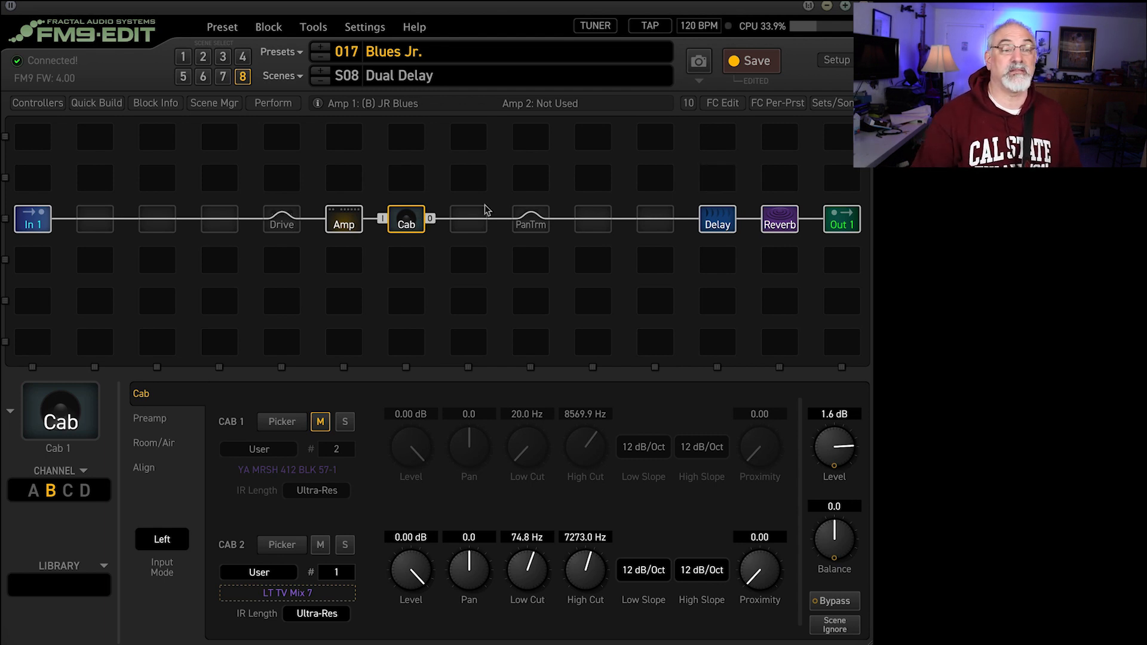
pyautogui.click(716, 219)
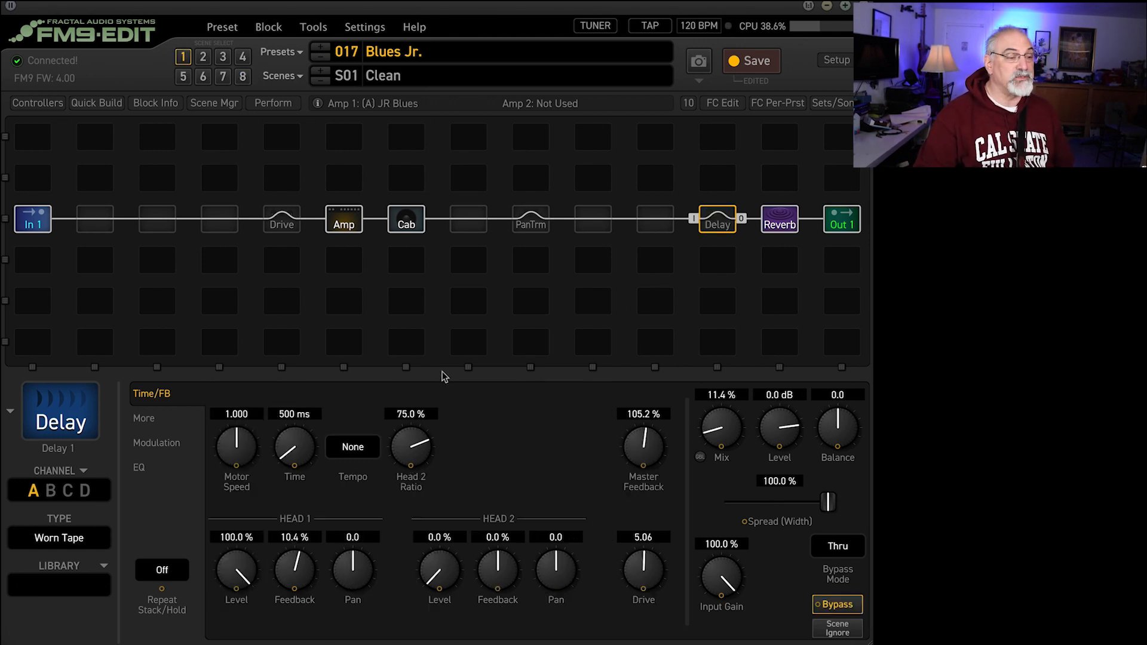
# Step: Check Overdrive's Mono BBD delay, open the Medium Spring reverb, then return to Clean
pyautogui.click(223, 56)
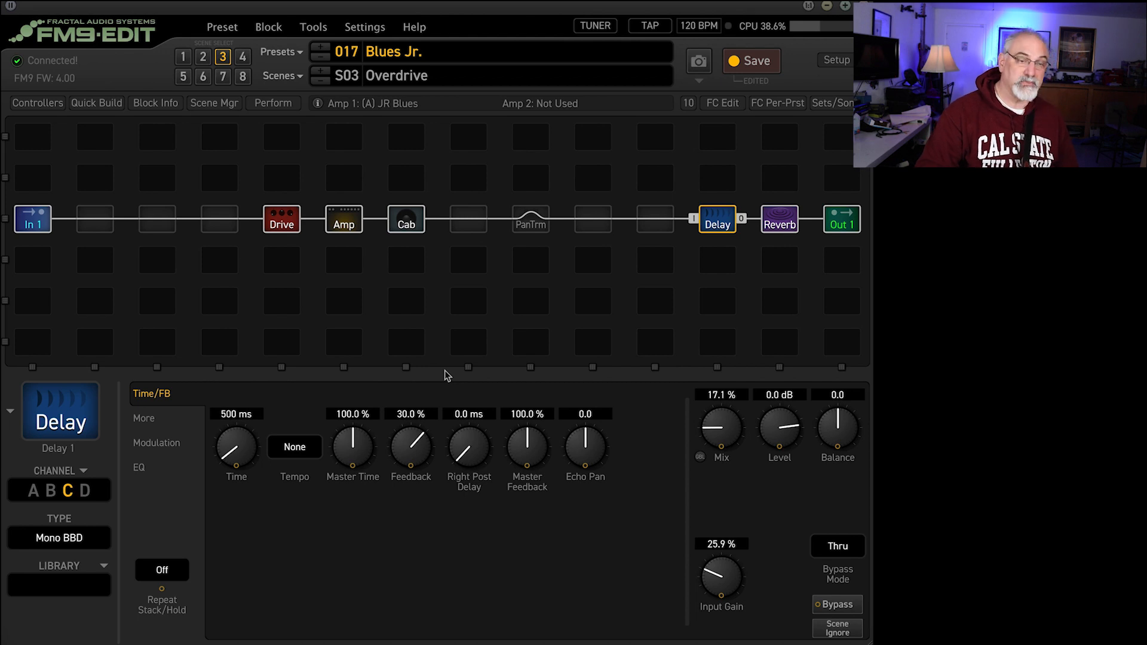
pyautogui.click(778, 219)
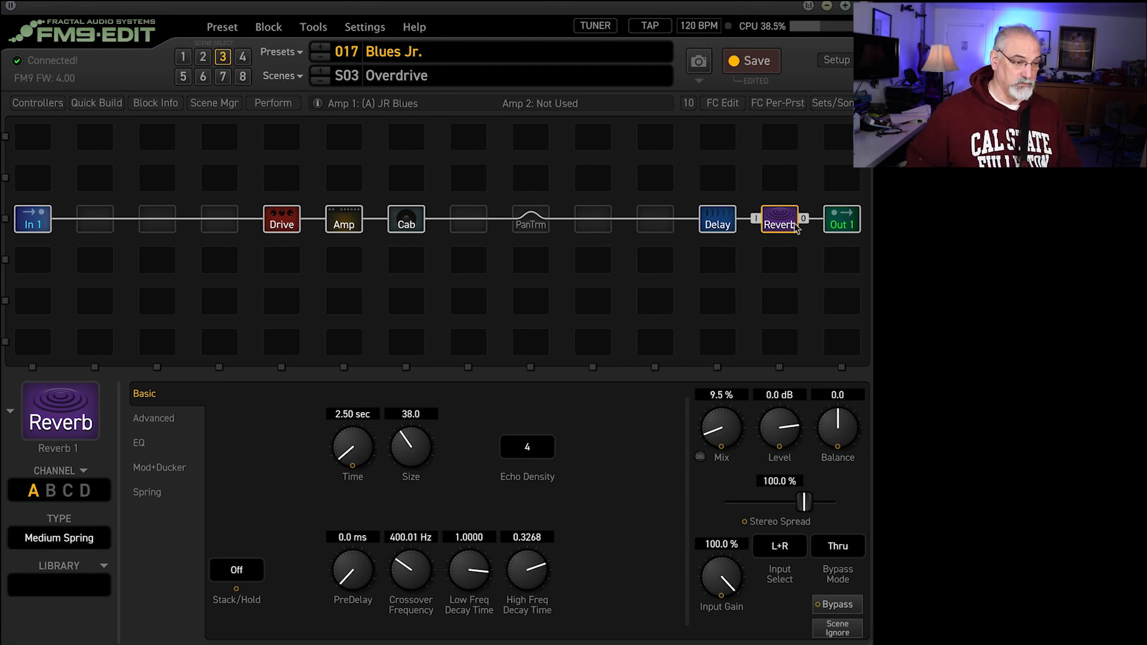
pyautogui.click(183, 58)
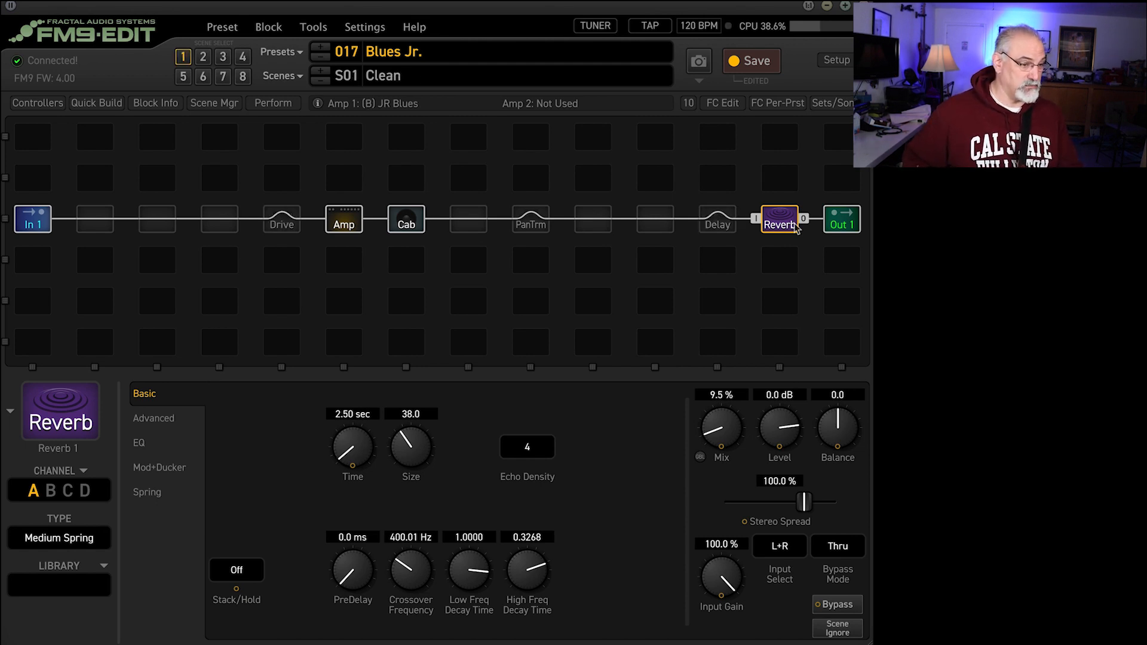